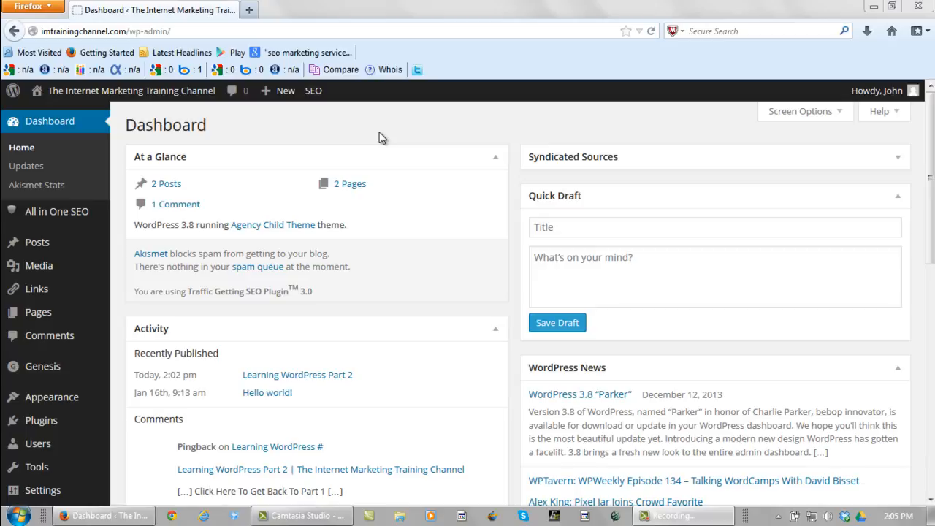
mouse_move(38, 312)
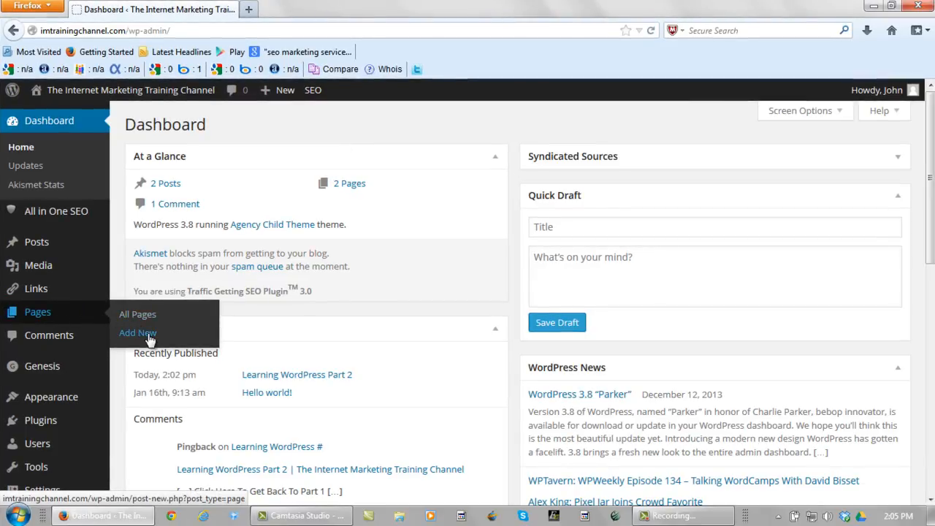
Create a new page titled 'Privacy Policy'.
left_click(138, 332)
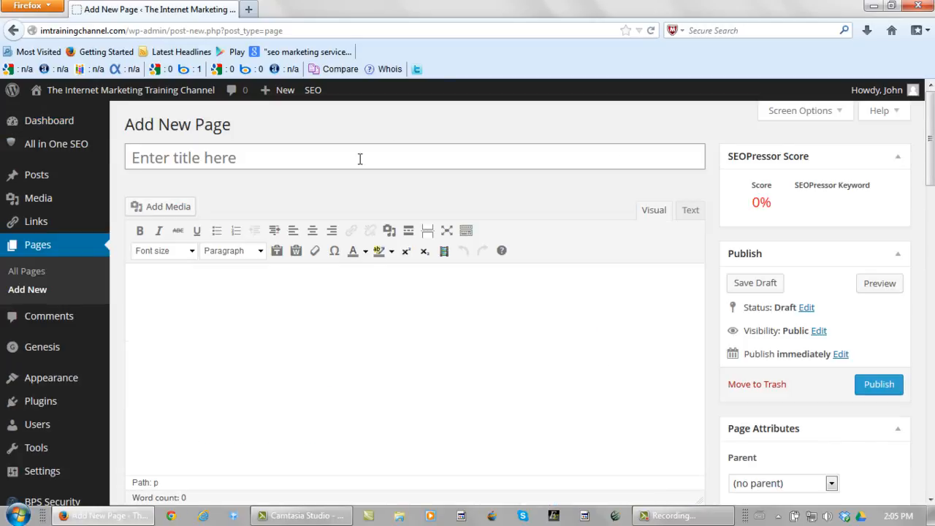
type("P")
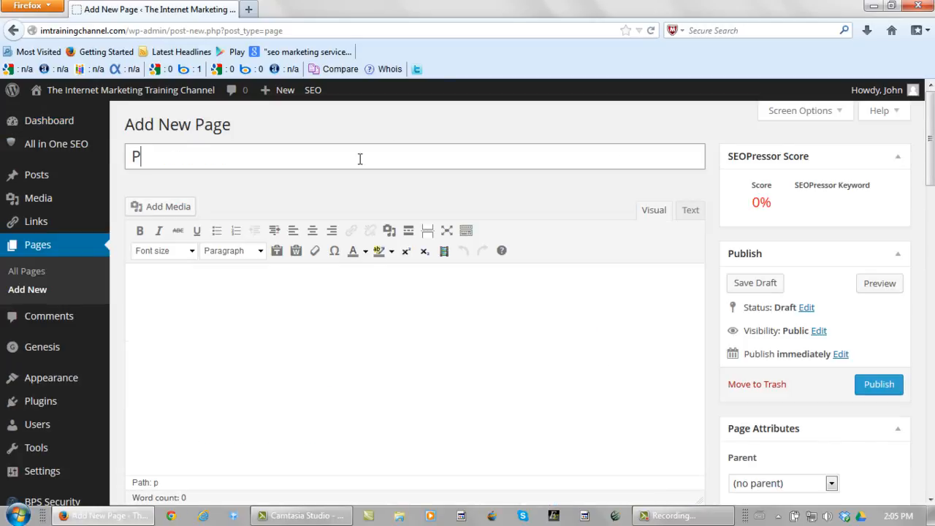
type("rivacy P")
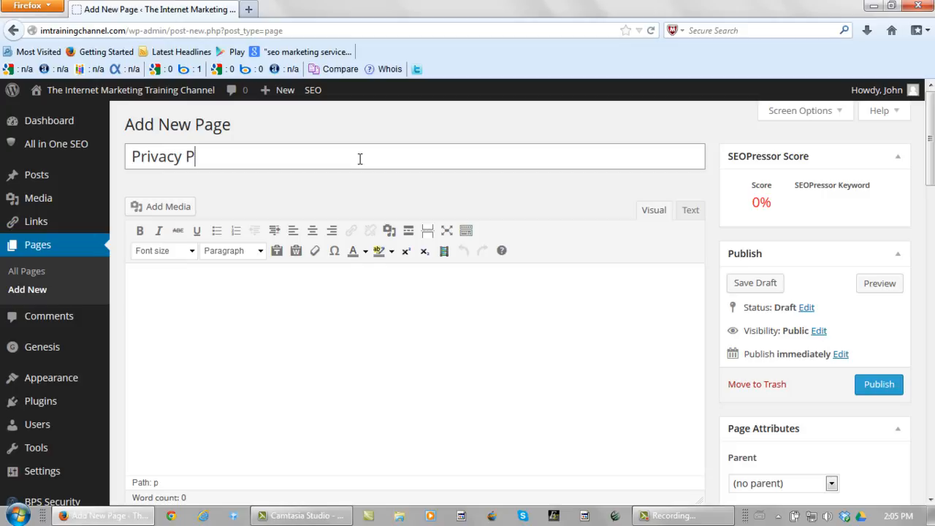
type("olicy")
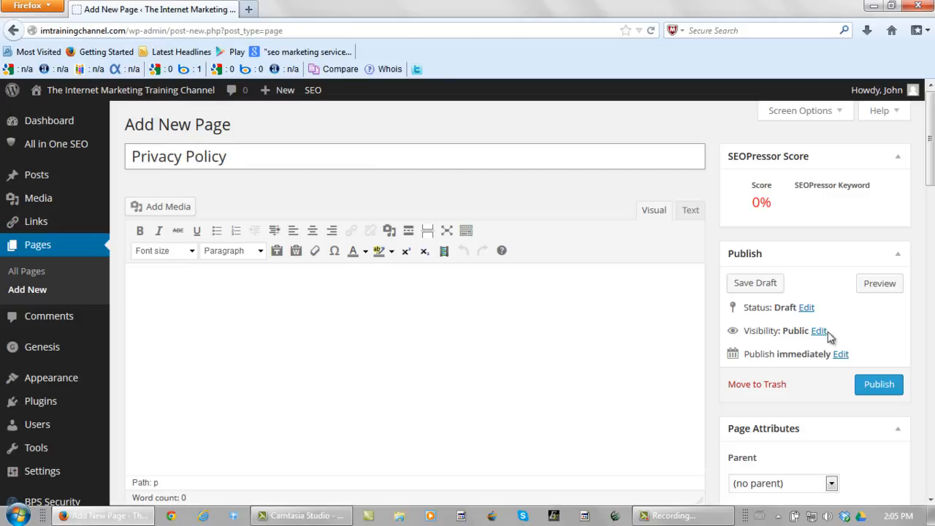
Publish the empty 'Privacy Policy' page.
scroll("down", 3)
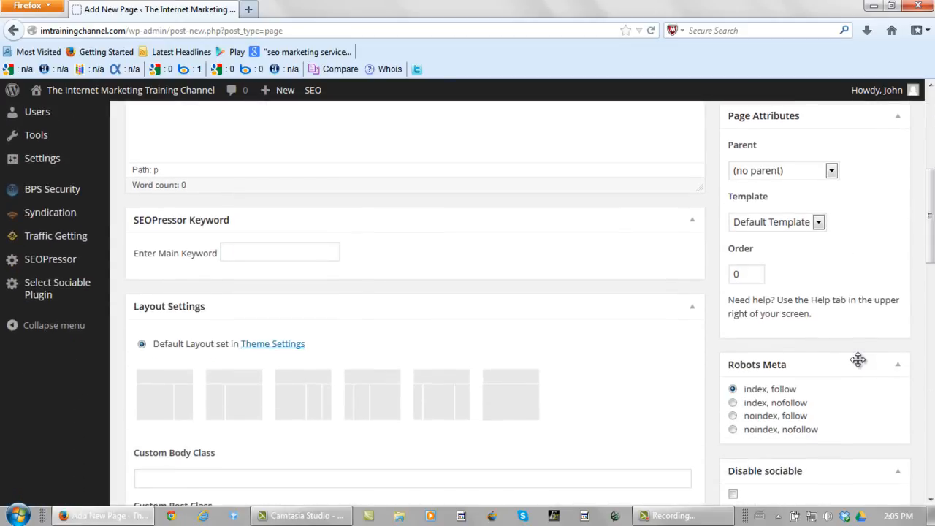
scroll("down", 3)
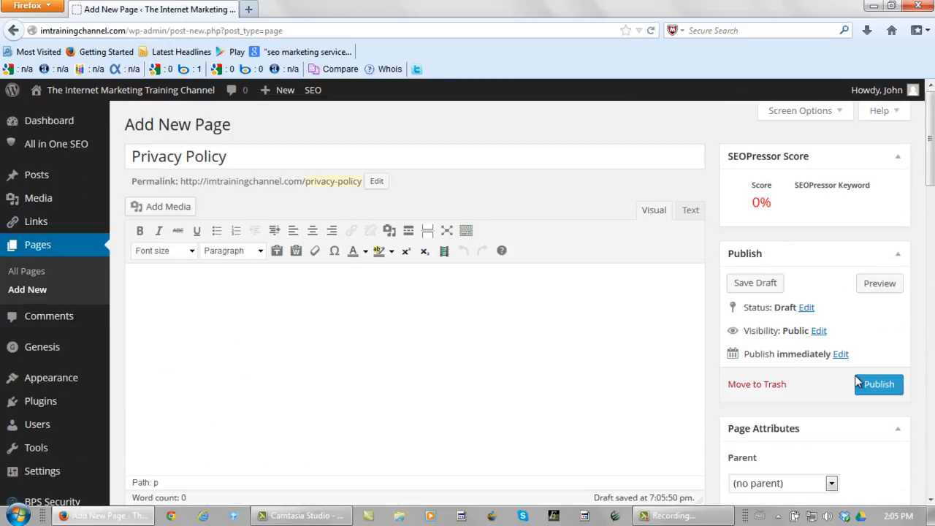
left_click(879, 383)
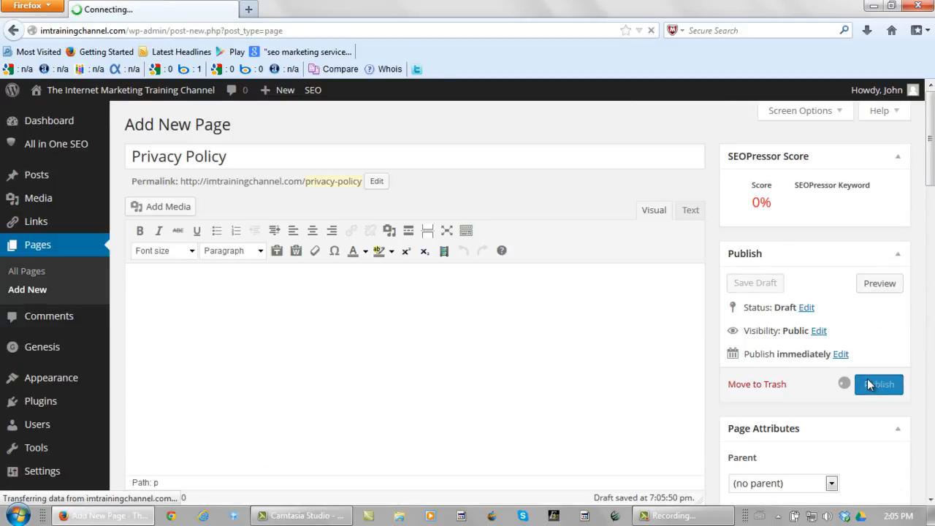
left_click(879, 384)
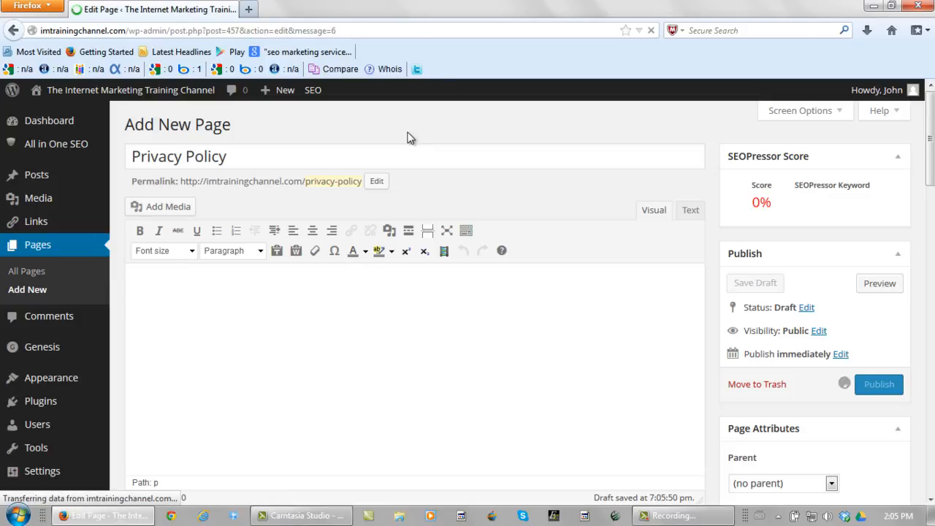
left_click(879, 383)
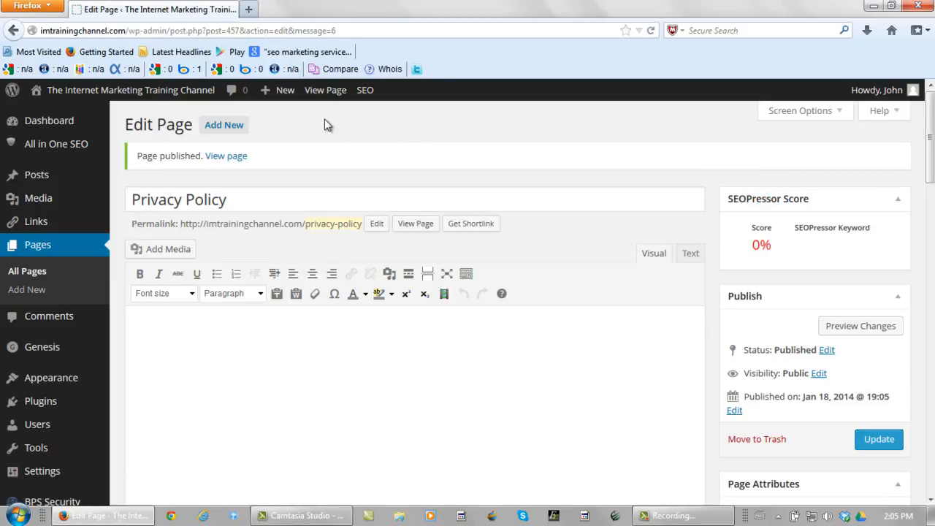
Start a blank new page from the admin bar's + New menu.
left_click(285, 90)
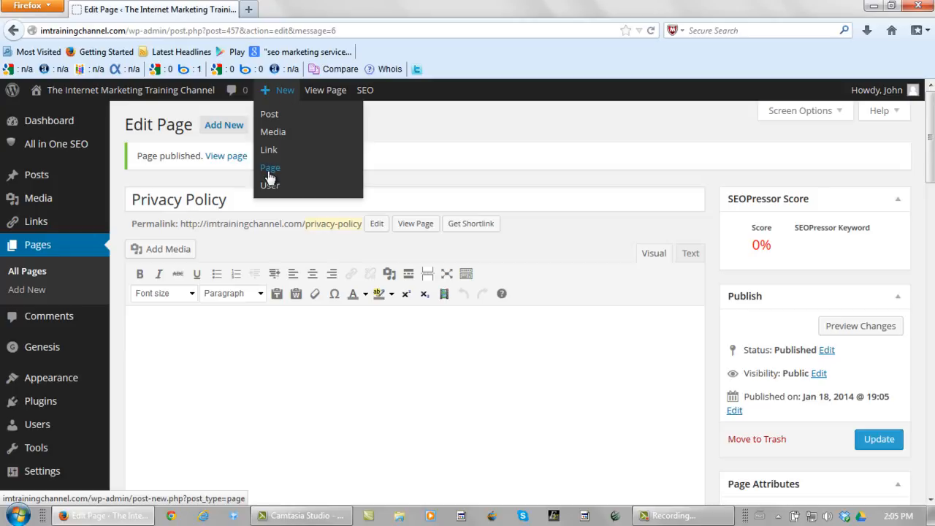
left_click(270, 168)
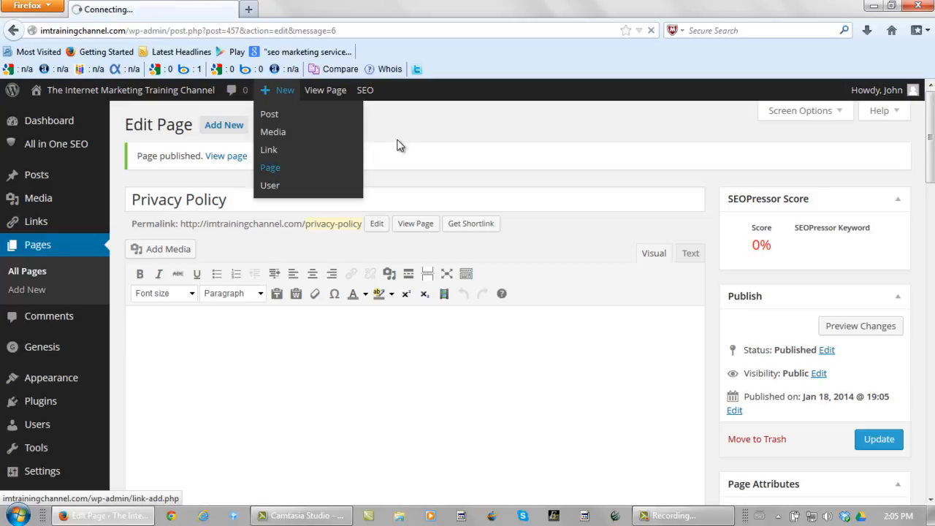
left_click(270, 168)
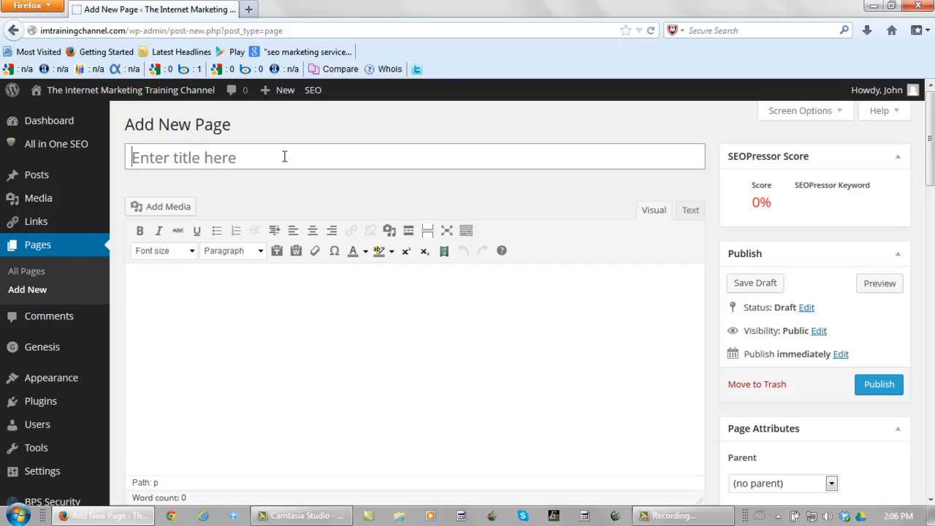
Title the page 'Contact John' and publish it with an empty body.
type("Co")
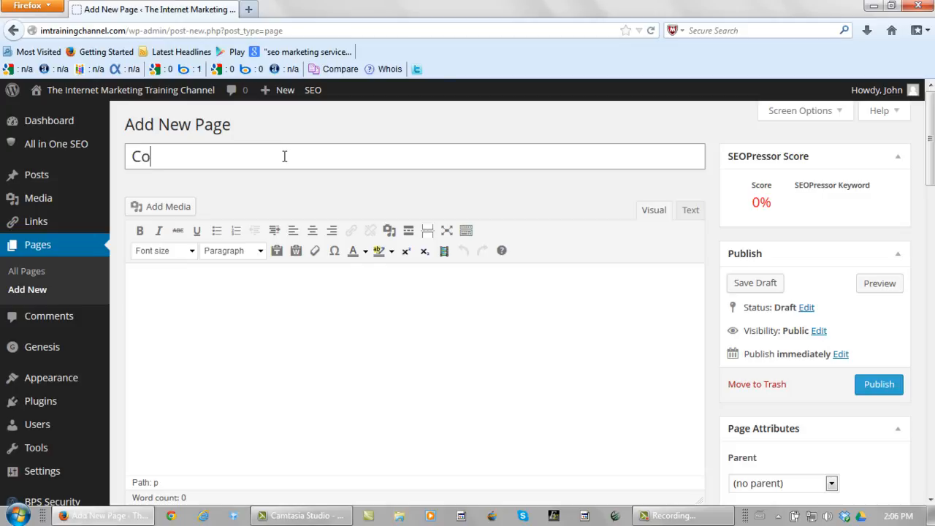
type("ntact Jo")
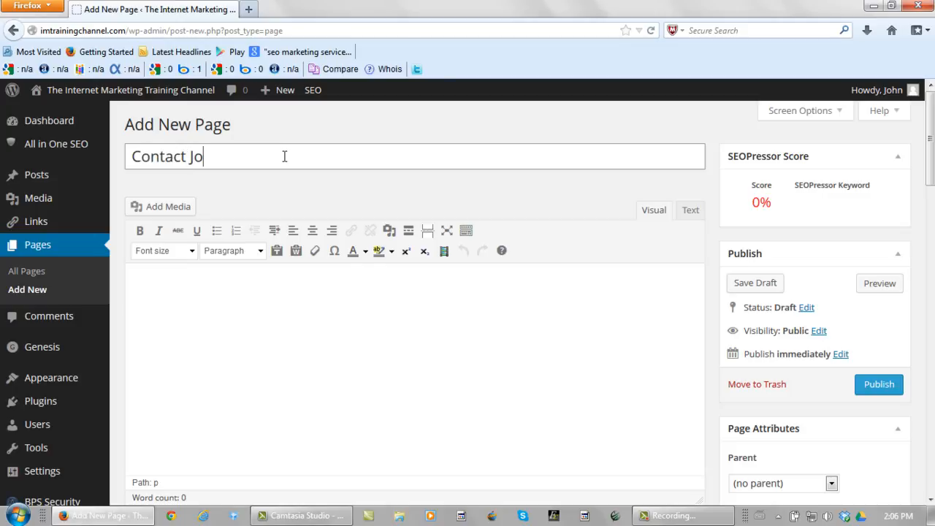
type("hn")
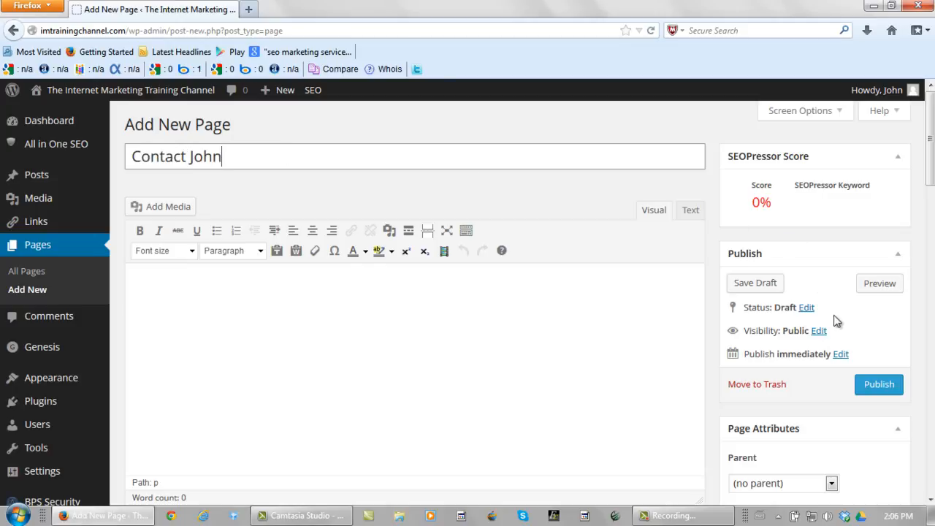
scroll("down", 3)
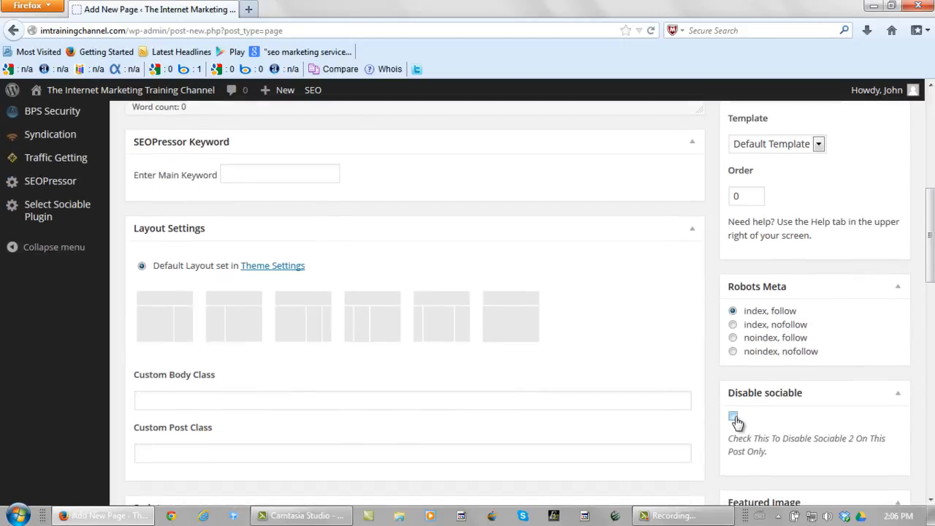
scroll("up", 3)
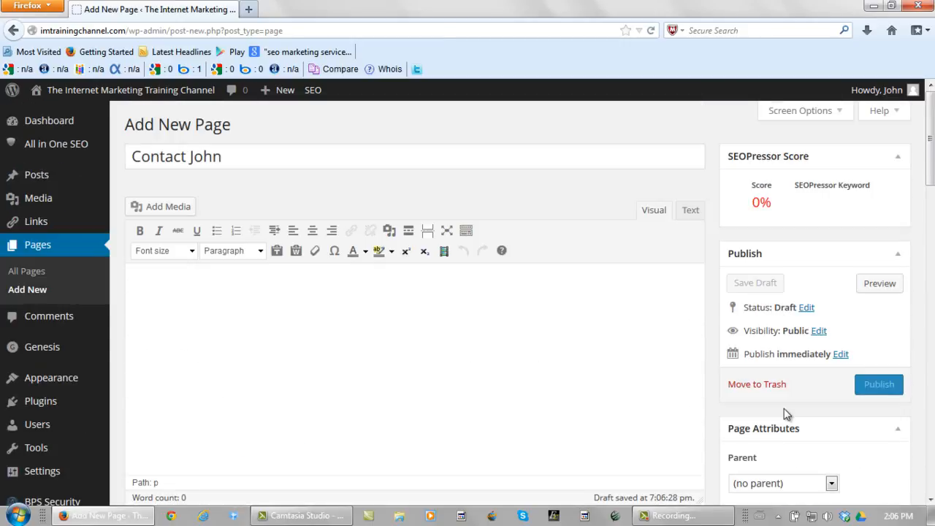
left_click(879, 384)
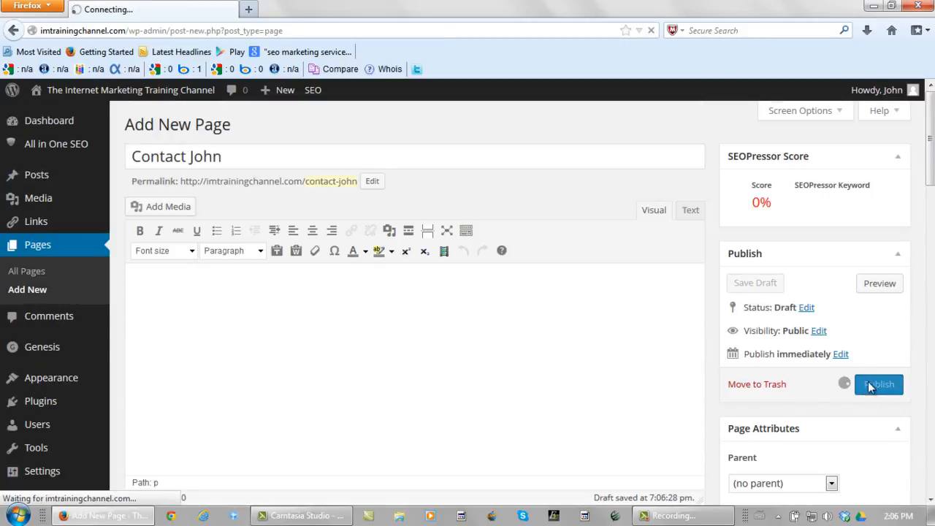
left_click(878, 384)
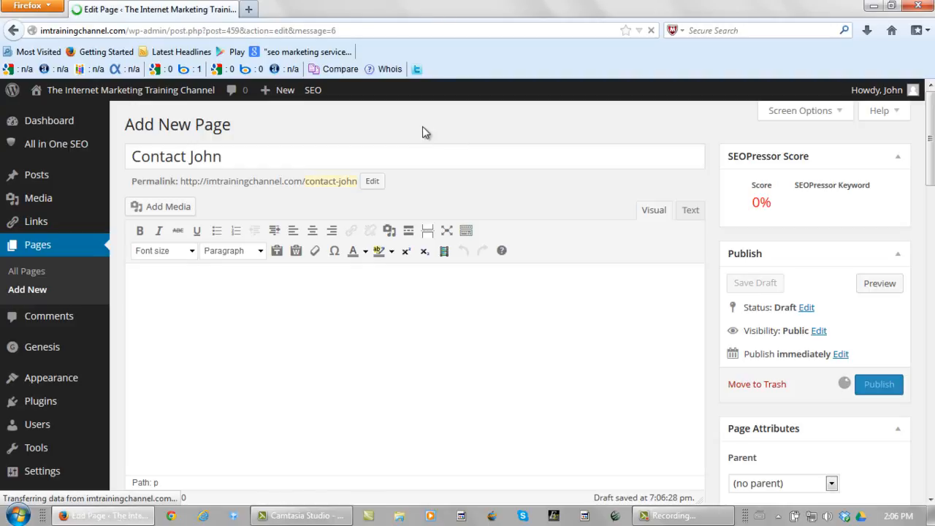
left_click(878, 384)
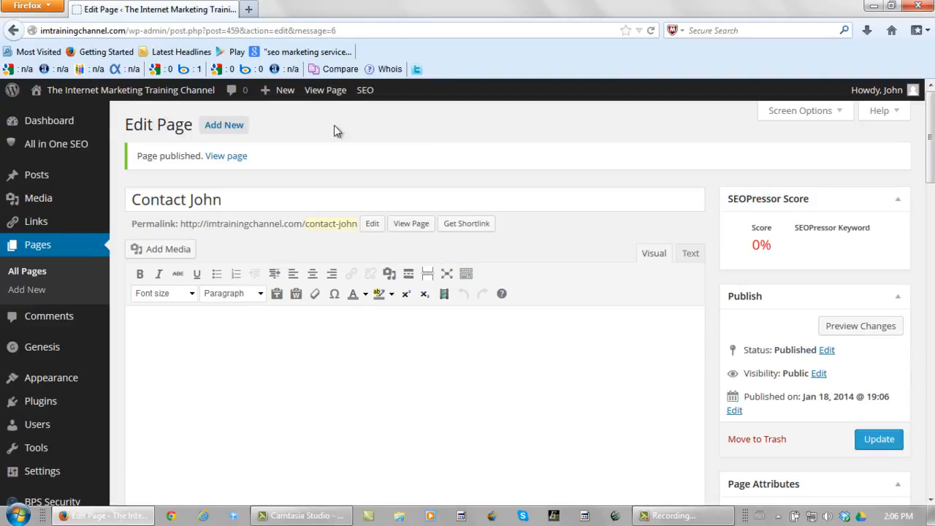